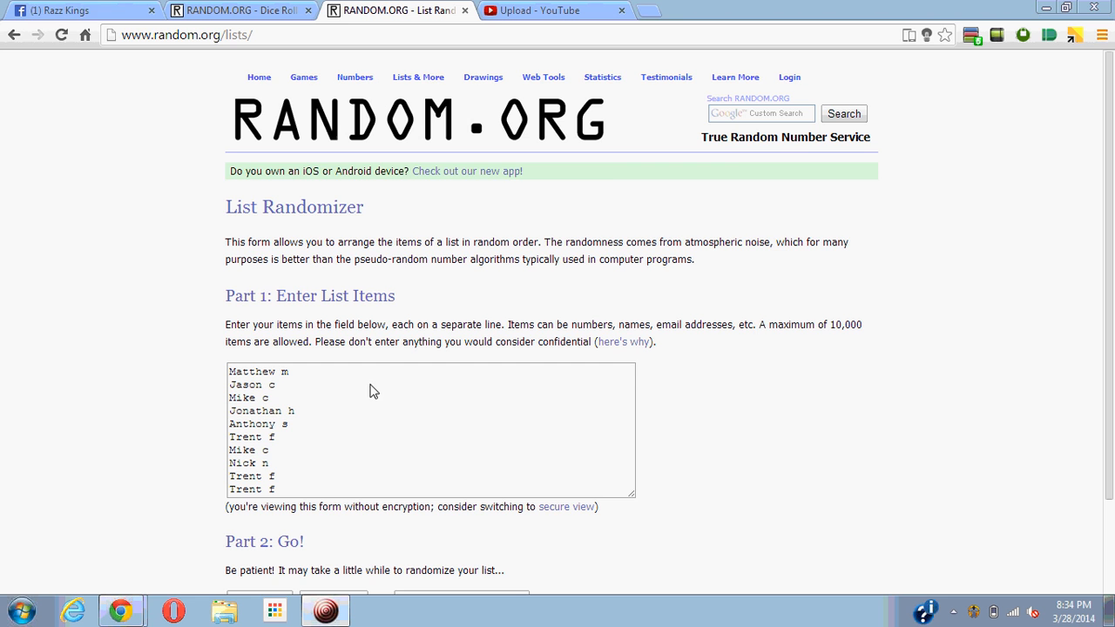
Switch from the RANDOM.ORG list tab to the Razz Kings Facebook group tab
{"action": "left_click", "coordinate": [78, 11]}
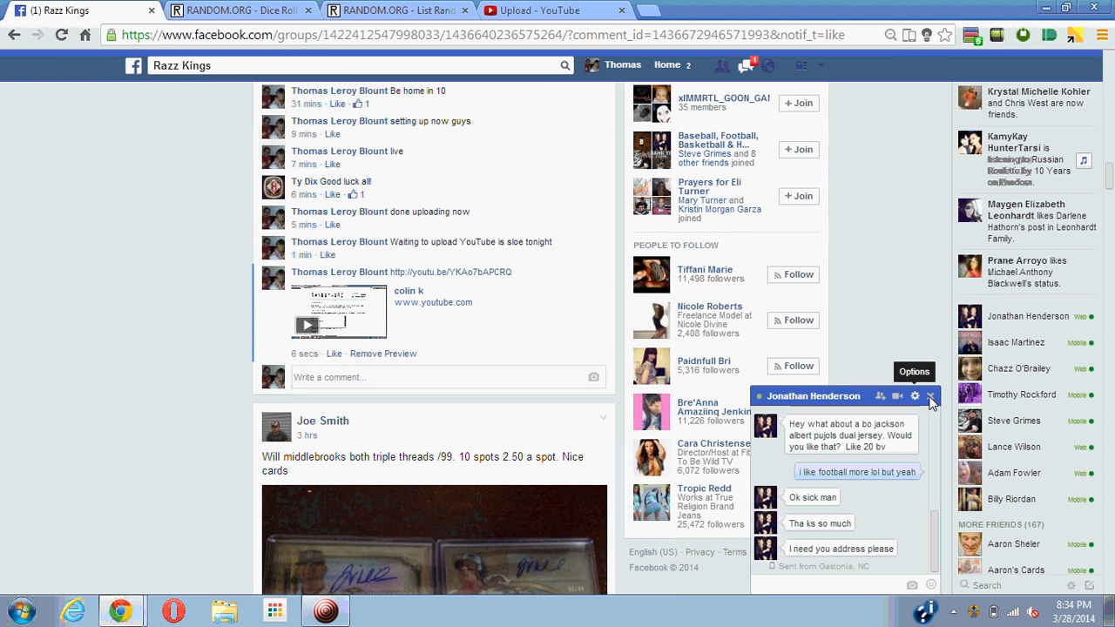
Close the chat window and scroll through the notifications list to the Razz Kings comment notification
{"action": "left_click", "coordinate": [930, 397]}
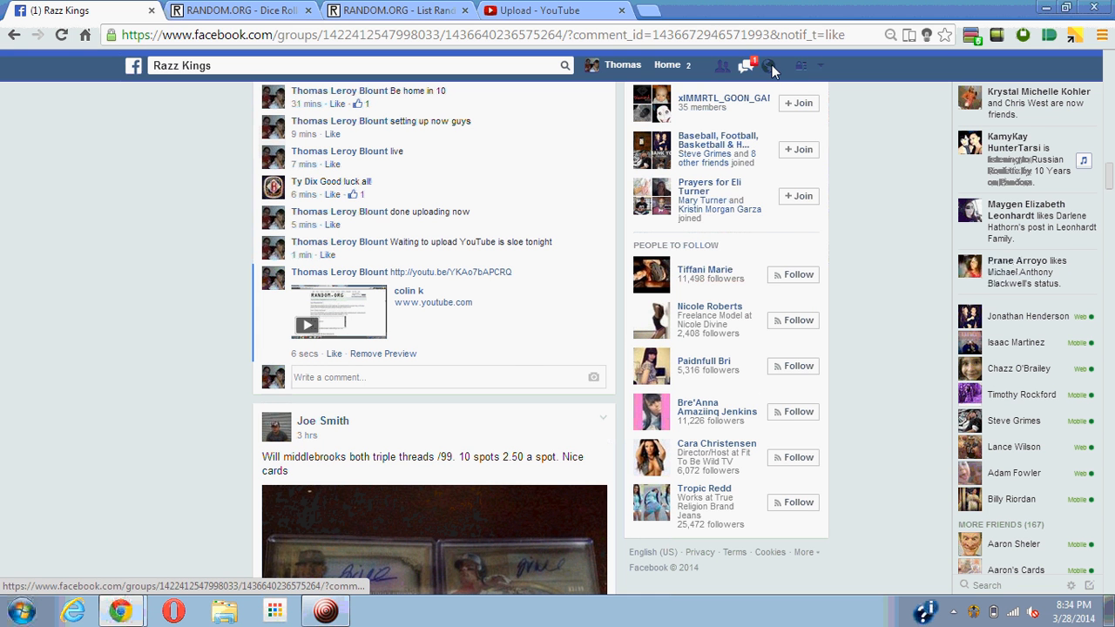
{"action": "left_click", "coordinate": [746, 66]}
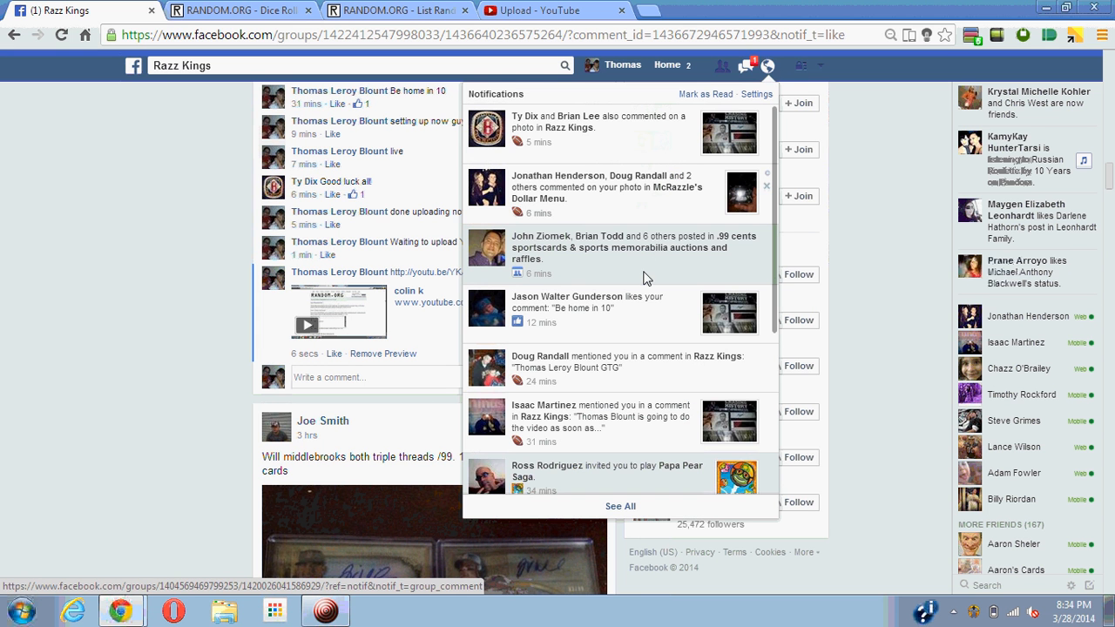
{"action": "mouse_move", "coordinate": [635, 328]}
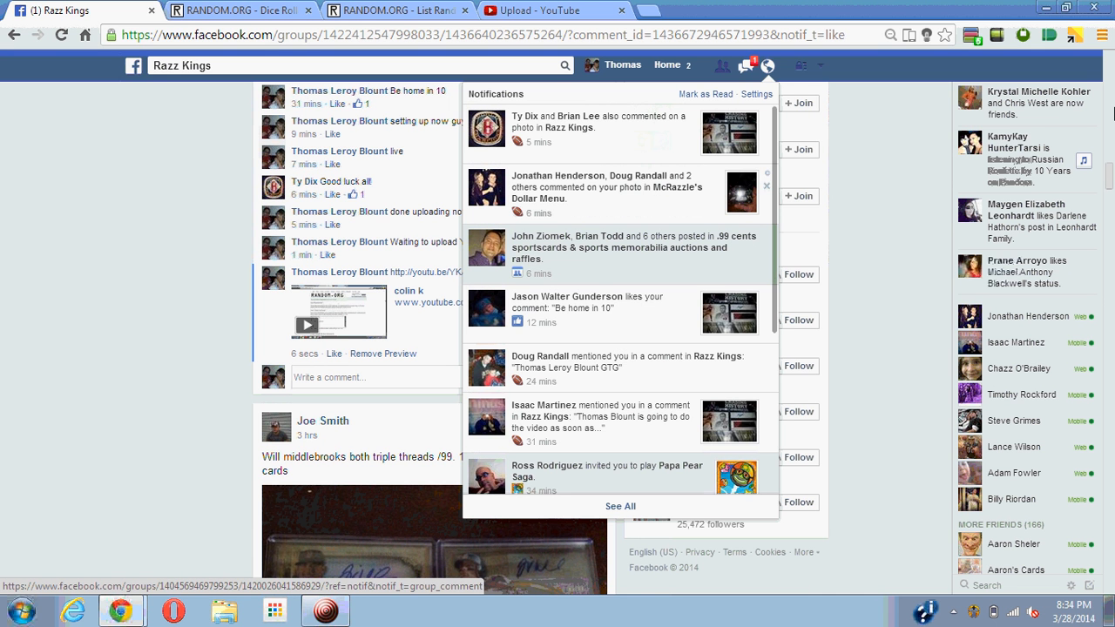
{"action": "scroll", "scroll_direction": "down", "scroll_amount": 3}
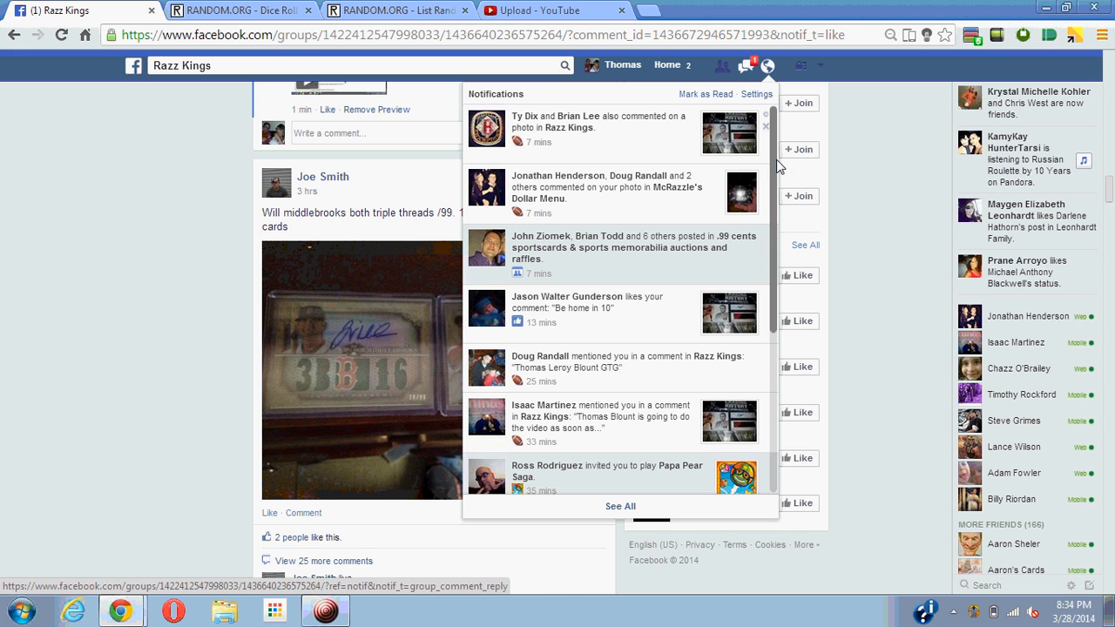
{"action": "scroll", "scroll_direction": "down", "scroll_amount": 3}
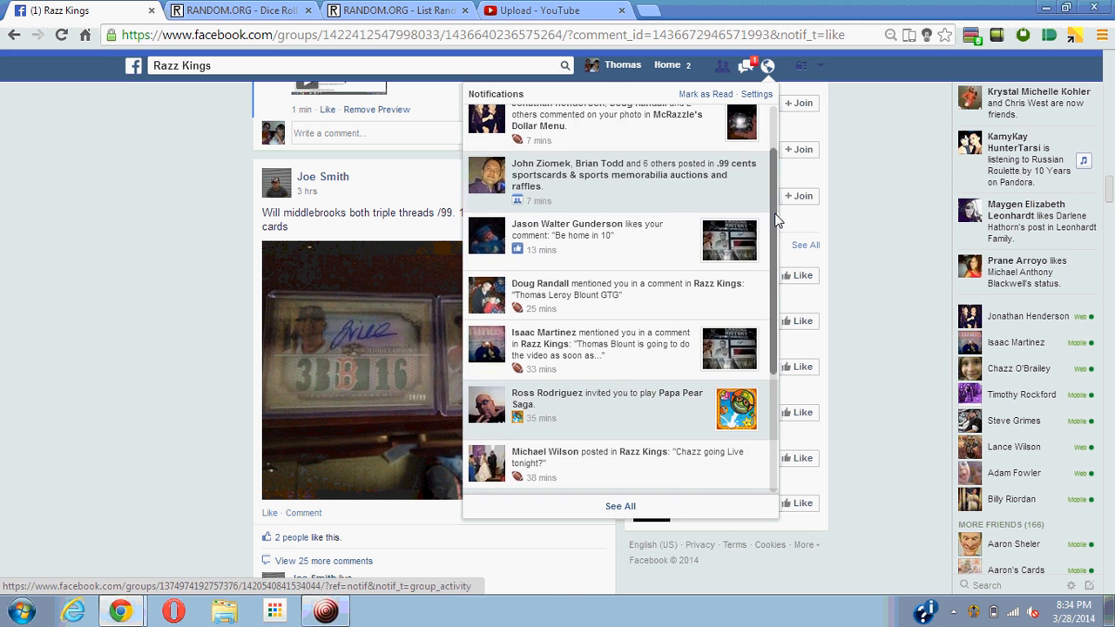
{"action": "scroll", "scroll_direction": "down", "scroll_amount": 3}
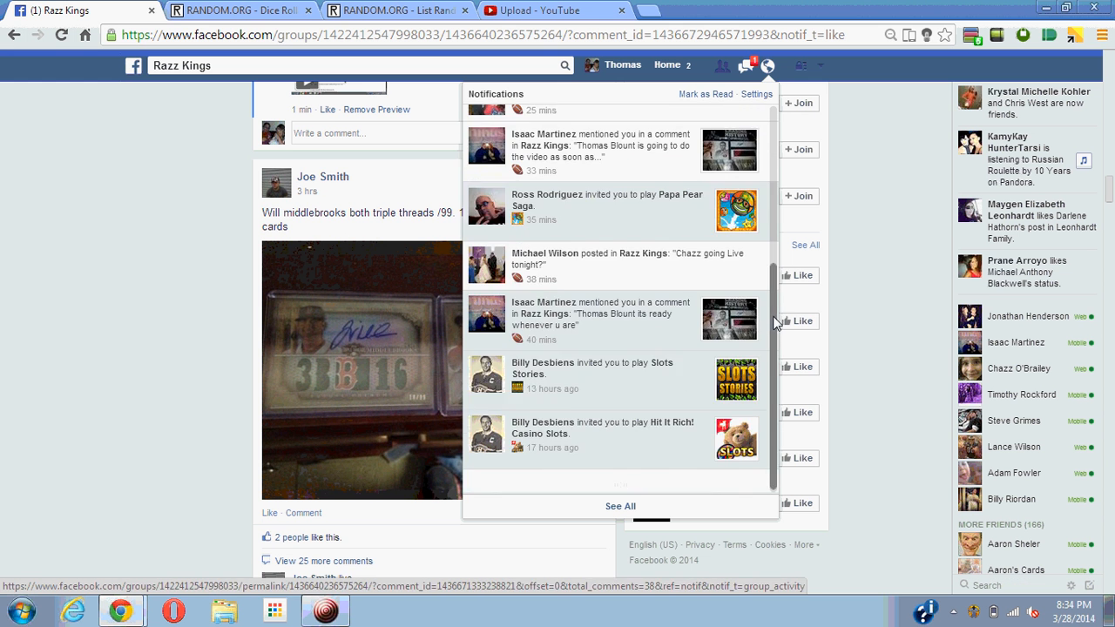
{"action": "scroll", "scroll_direction": "down", "scroll_amount": 3}
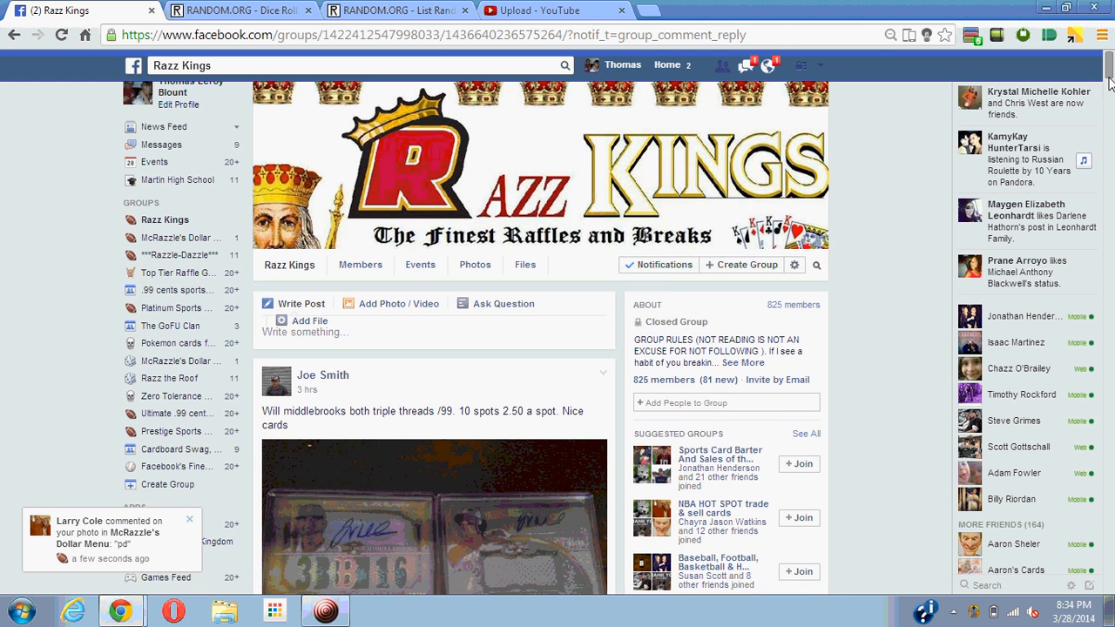
Browse down through the Razz Kings group feed posts
{"action": "scroll", "scroll_direction": "down", "scroll_amount": 3}
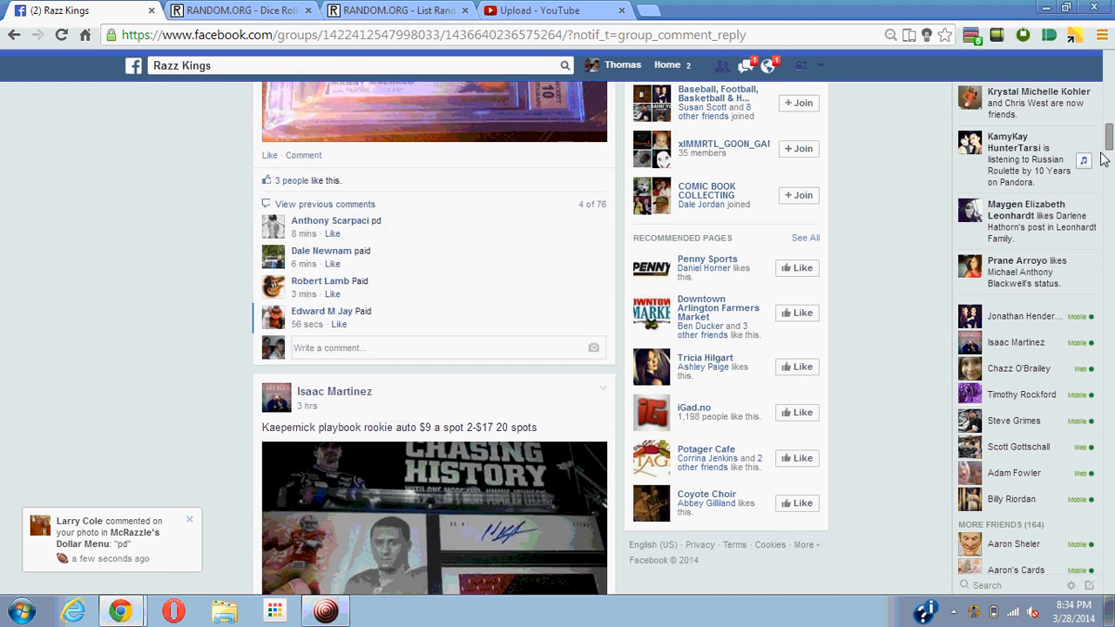
{"action": "scroll", "scroll_direction": "down", "scroll_amount": 3}
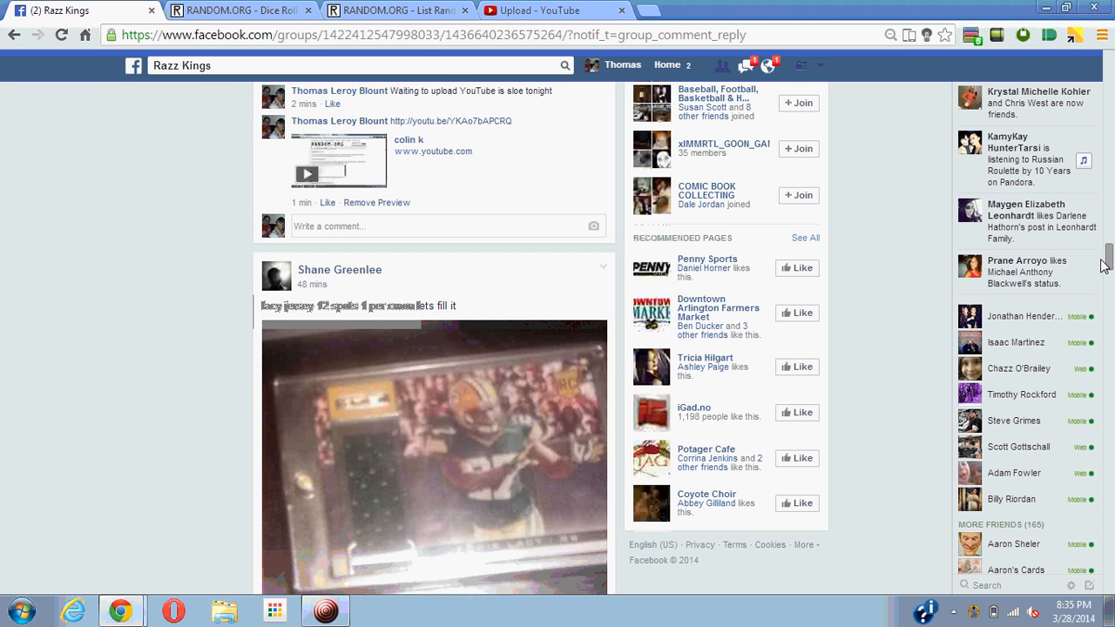
{"action": "scroll", "scroll_direction": "down", "scroll_amount": 3}
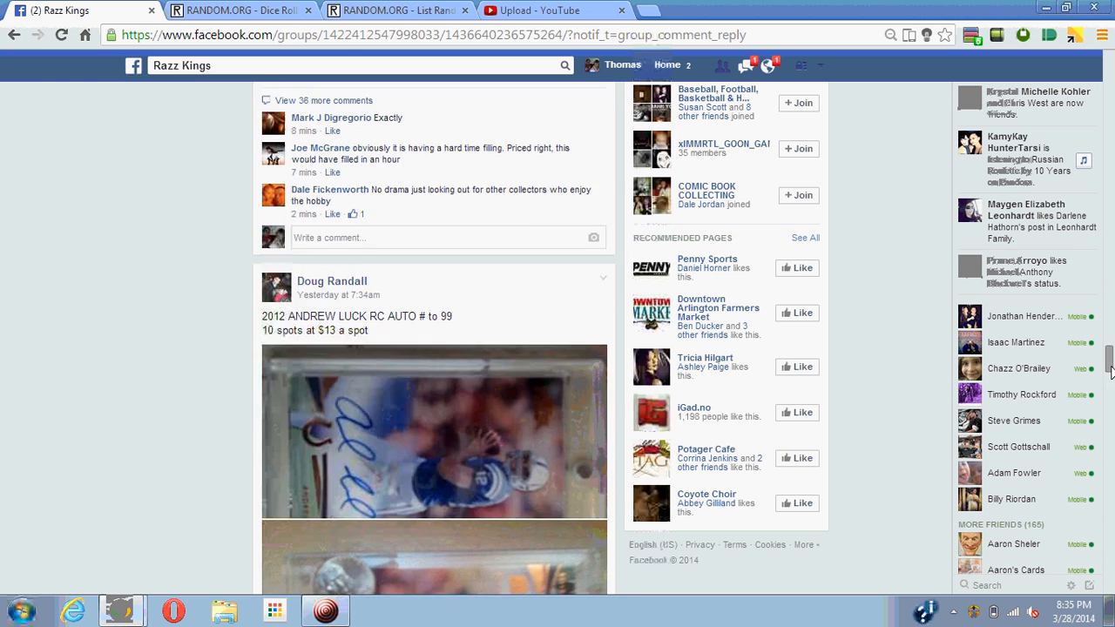
{"action": "scroll", "scroll_direction": "down", "scroll_amount": 3}
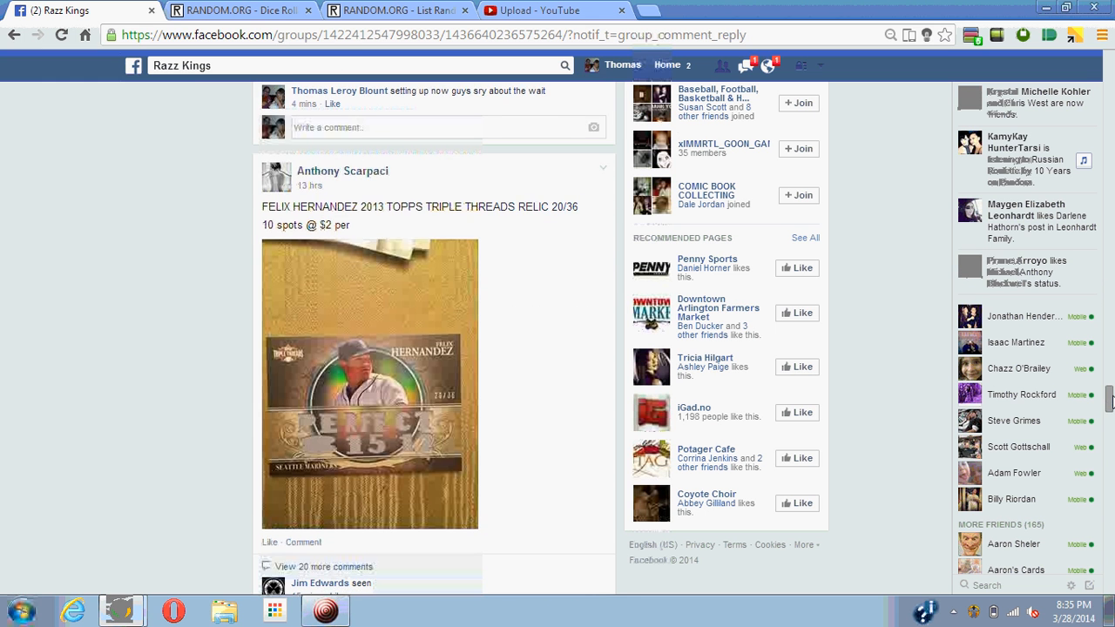
{"action": "scroll", "scroll_direction": "down", "scroll_amount": 3}
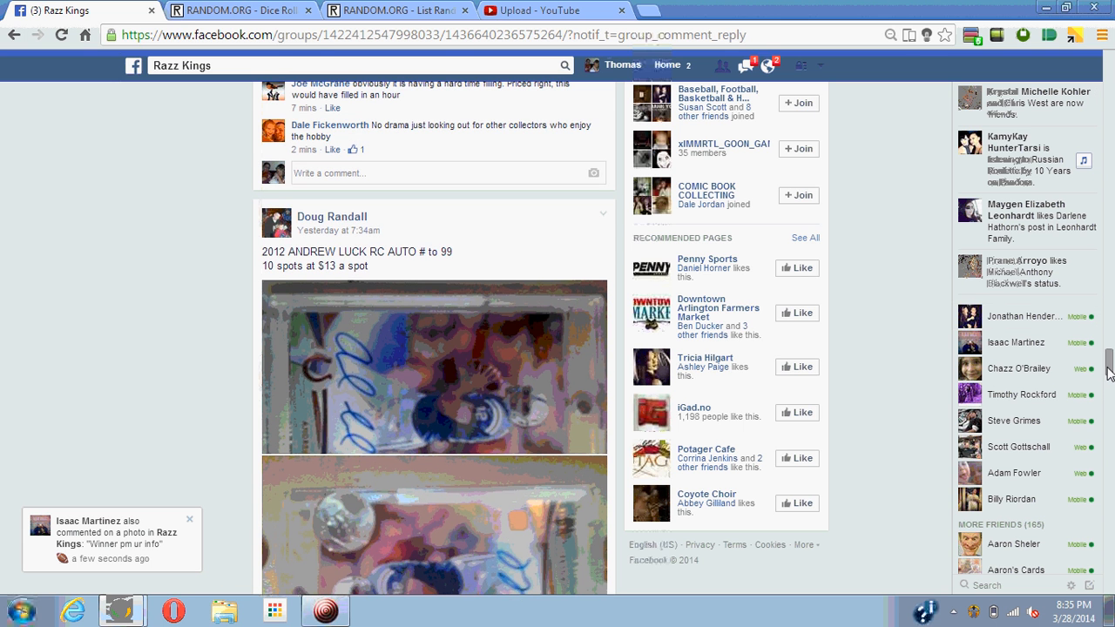
Roll the two virtual dice on the Dice Roller, then randomize the 10-name list once
{"action": "left_click", "coordinate": [235, 11]}
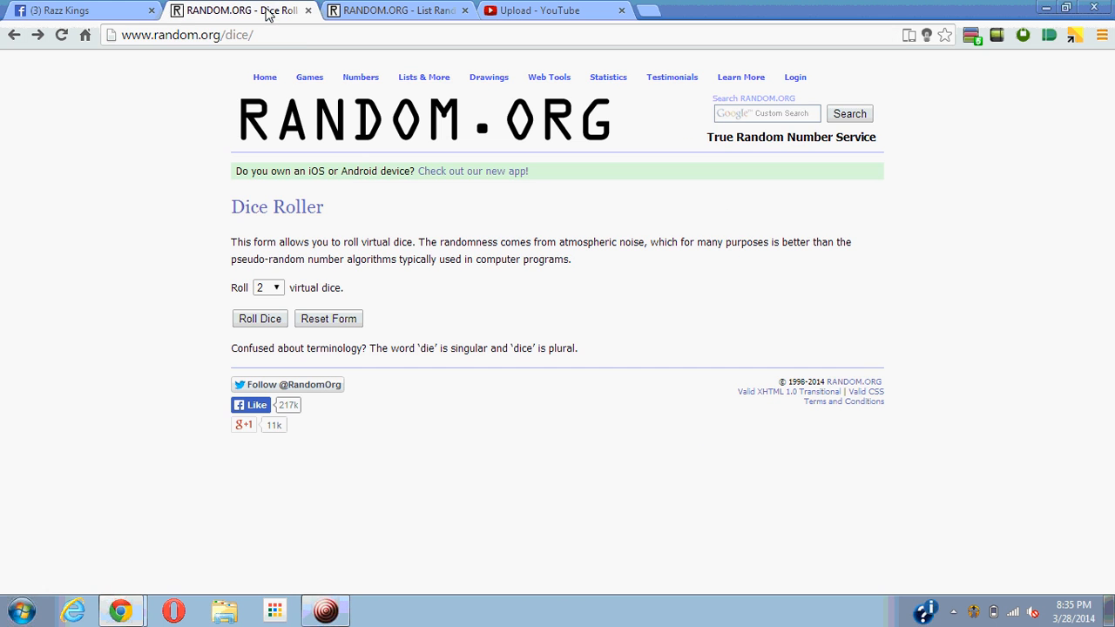
{"action": "left_click", "coordinate": [258, 317]}
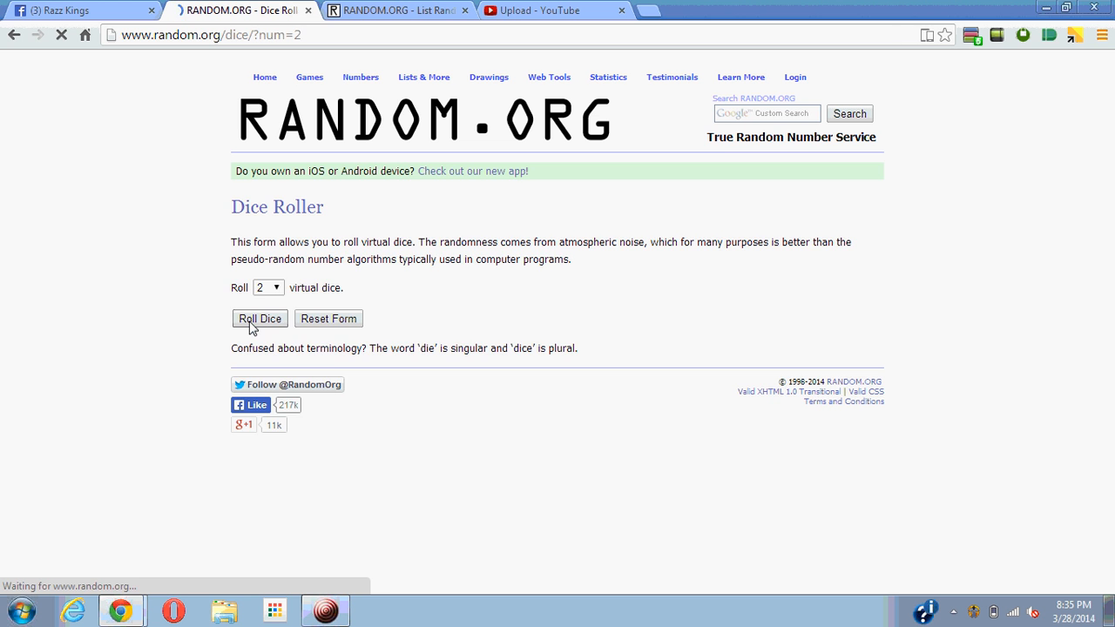
{"action": "left_click", "coordinate": [259, 317]}
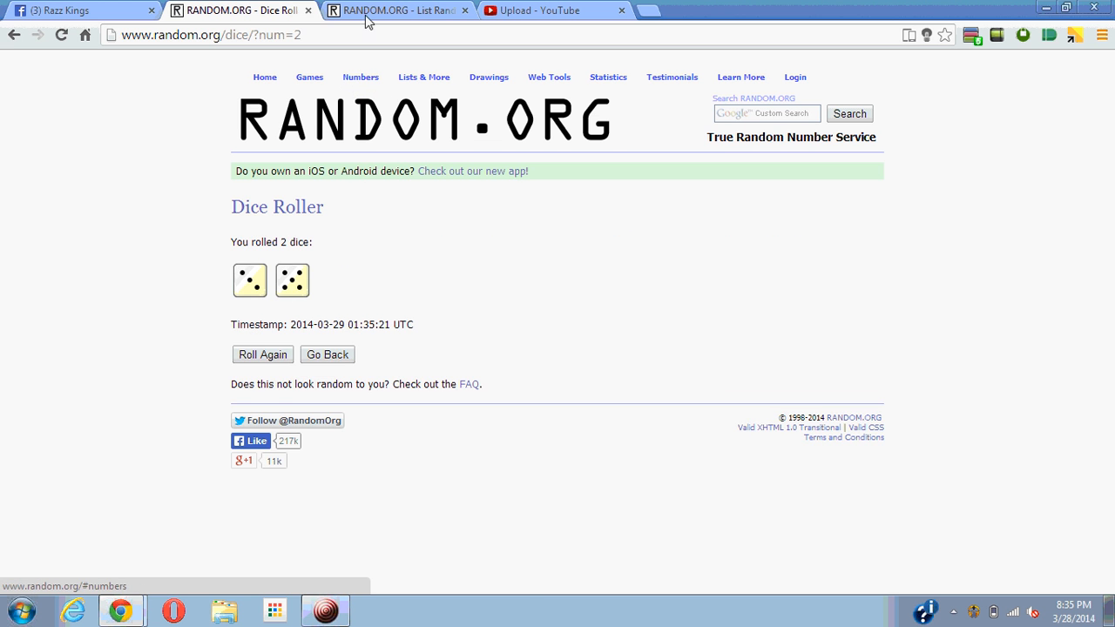
{"action": "left_click", "coordinate": [392, 11]}
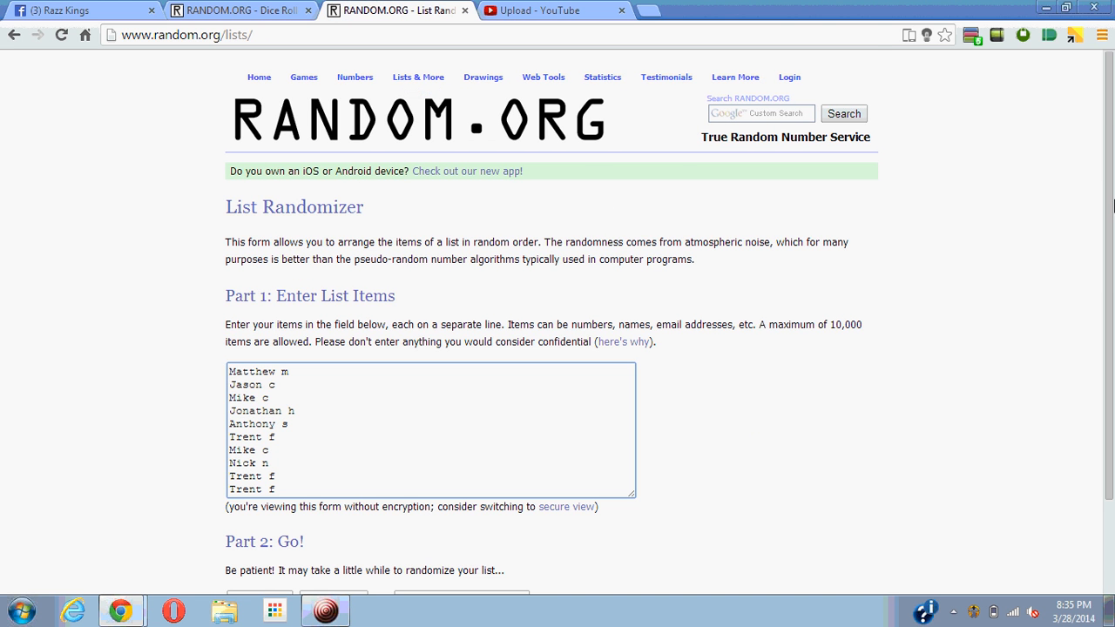
{"action": "scroll", "scroll_direction": "down", "scroll_amount": 3}
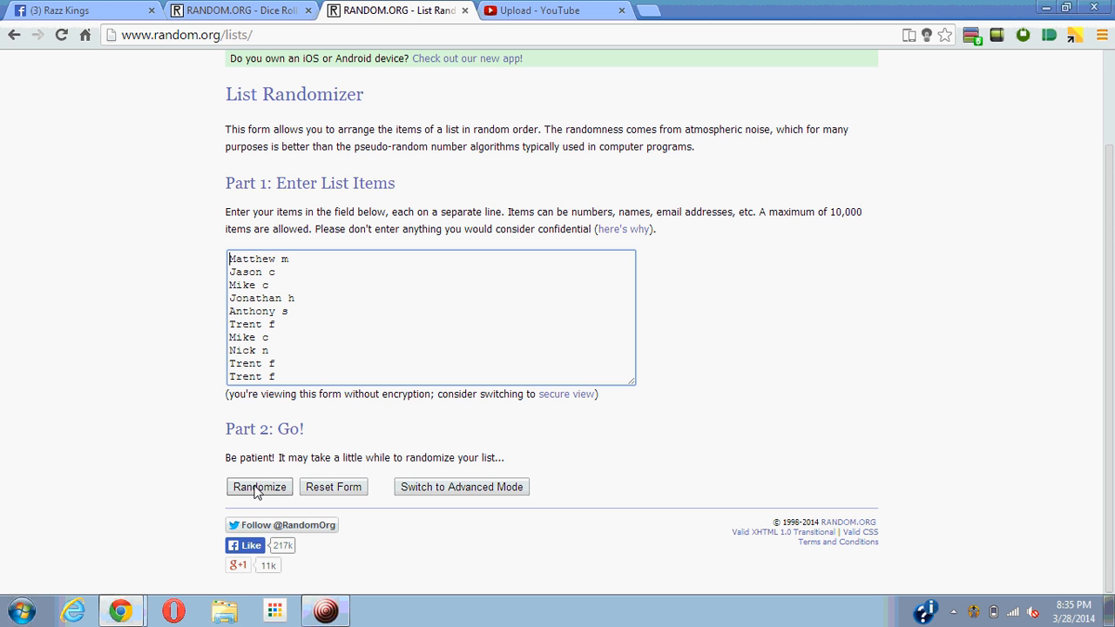
{"action": "left_click", "coordinate": [258, 487]}
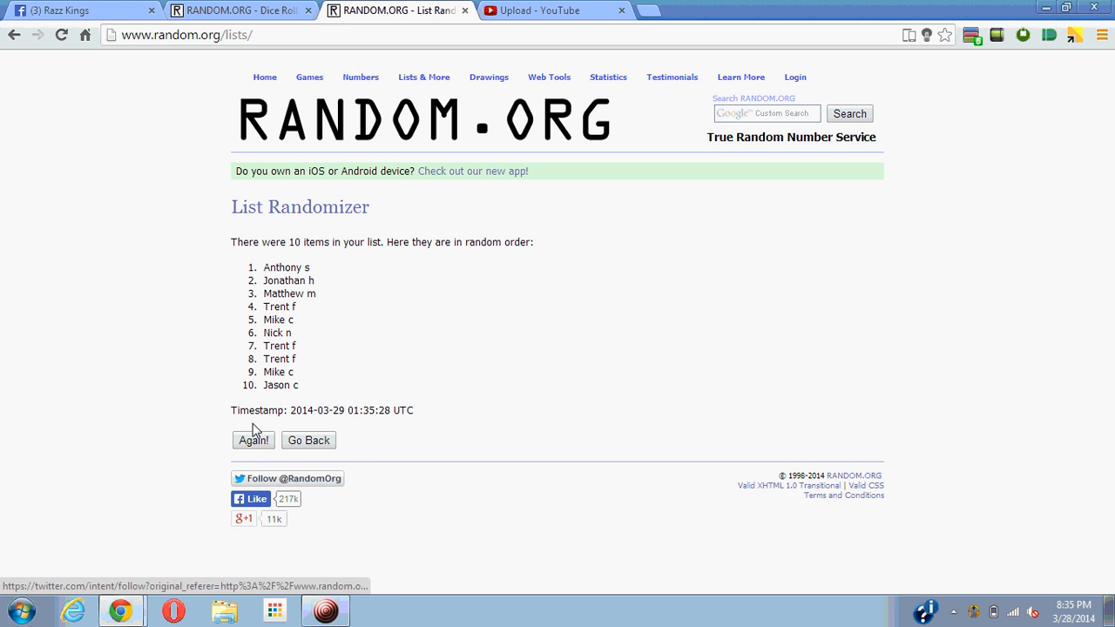
Reshuffle the 10-name list with Again! until it reaches 8 randomizations
{"action": "left_click", "coordinate": [253, 439]}
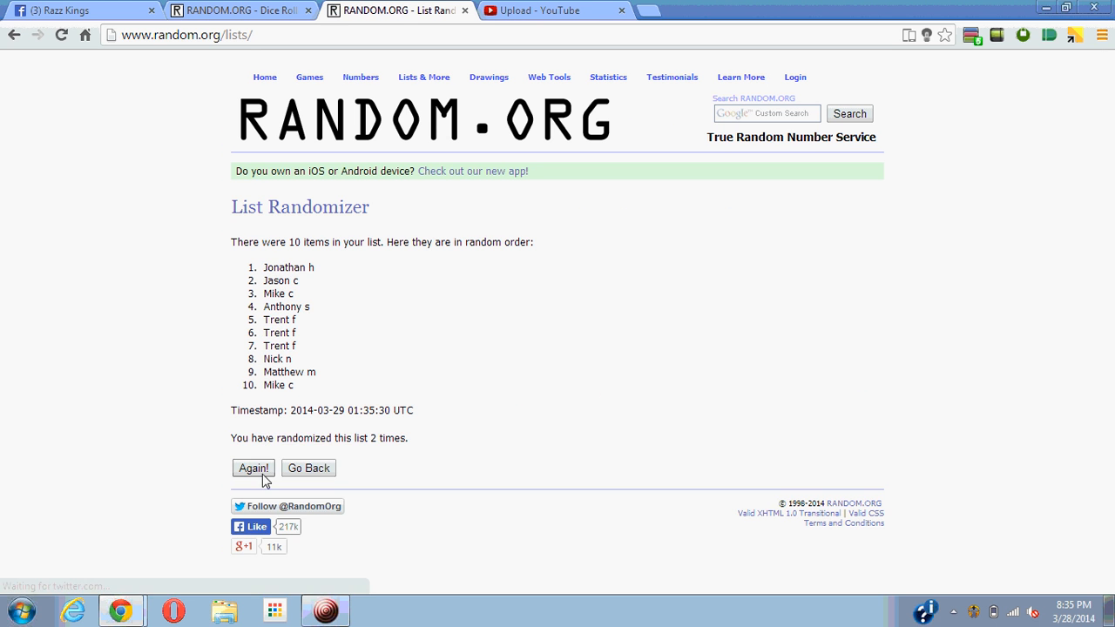
{"action": "left_click", "coordinate": [253, 467]}
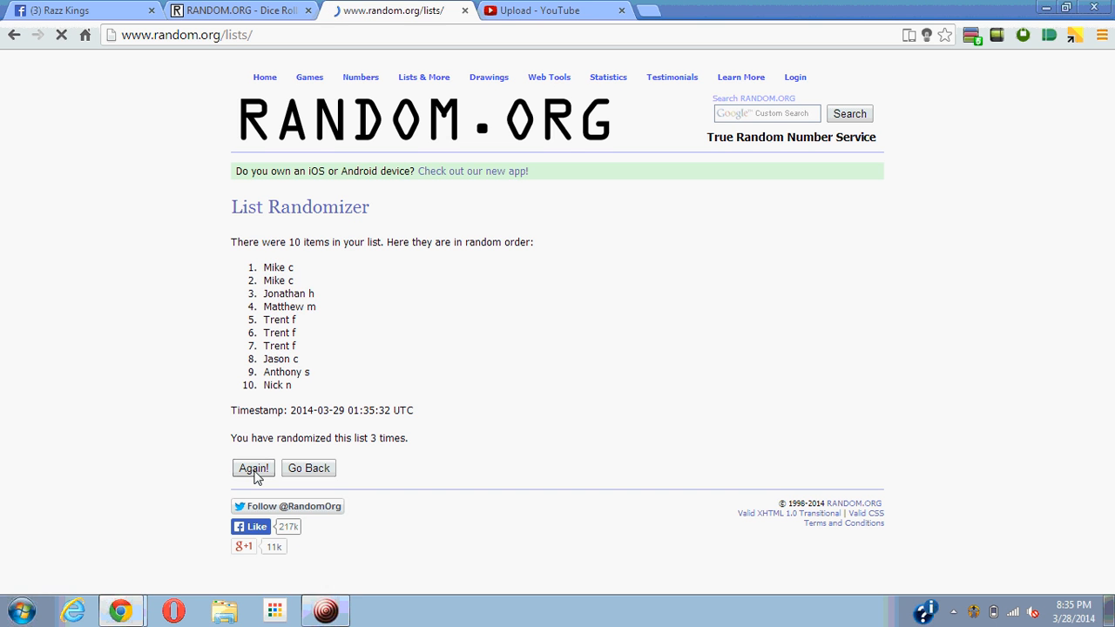
{"action": "left_click", "coordinate": [253, 467]}
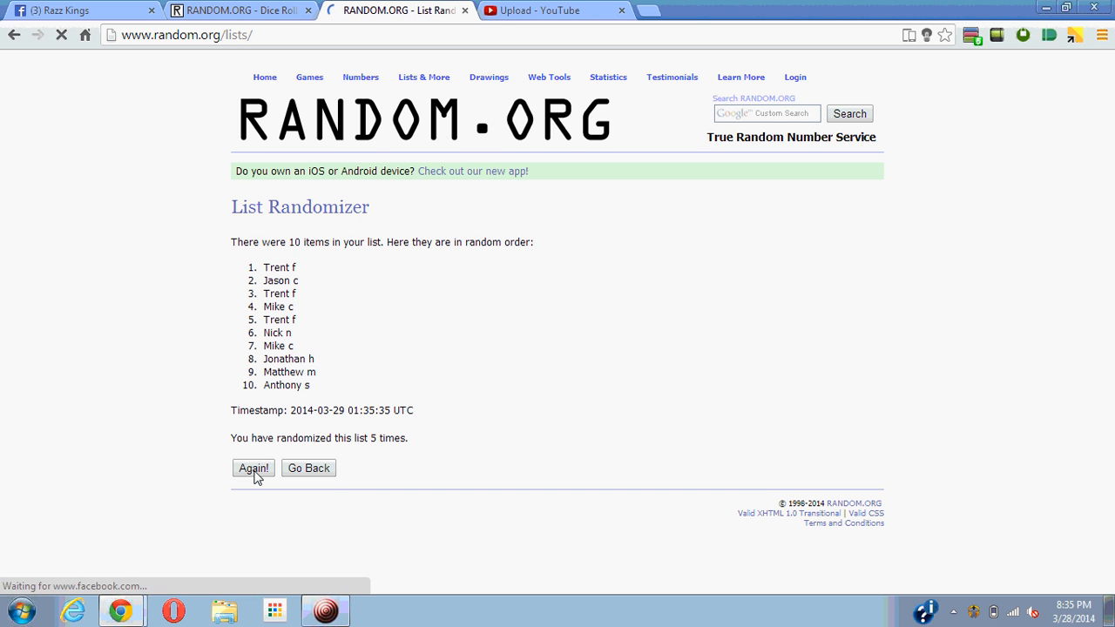
{"action": "left_click", "coordinate": [254, 467]}
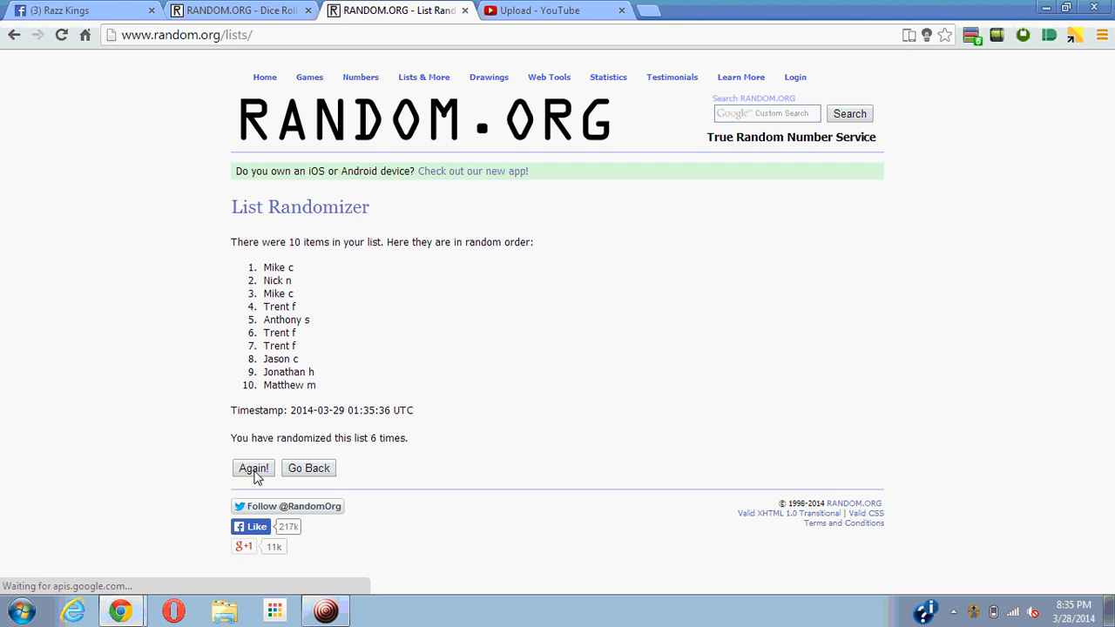
{"action": "left_click", "coordinate": [255, 467]}
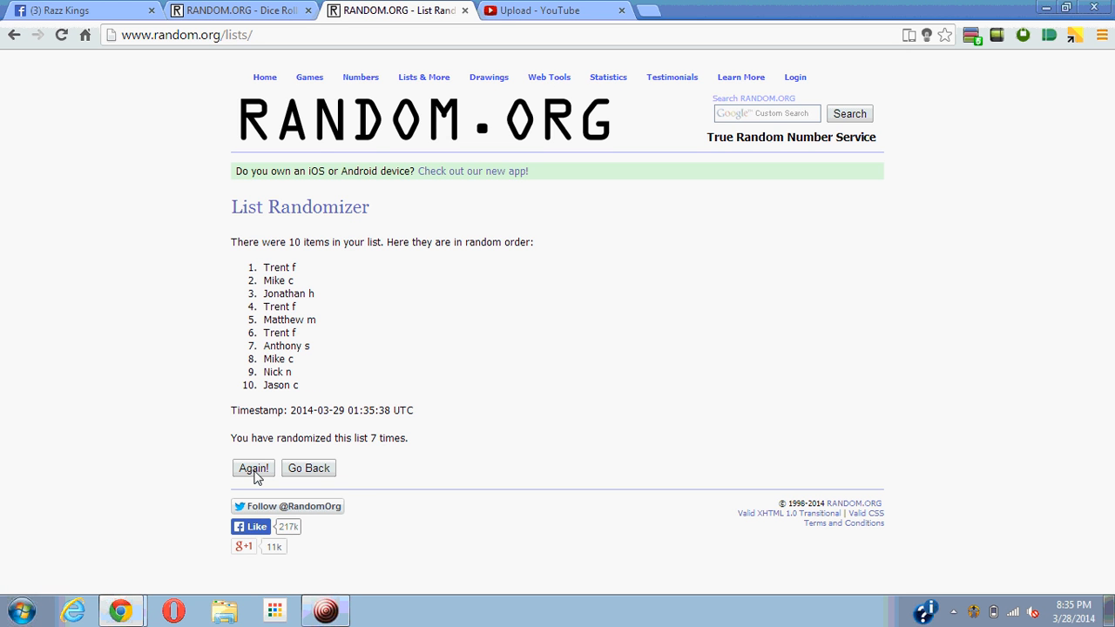
{"action": "left_click", "coordinate": [254, 467]}
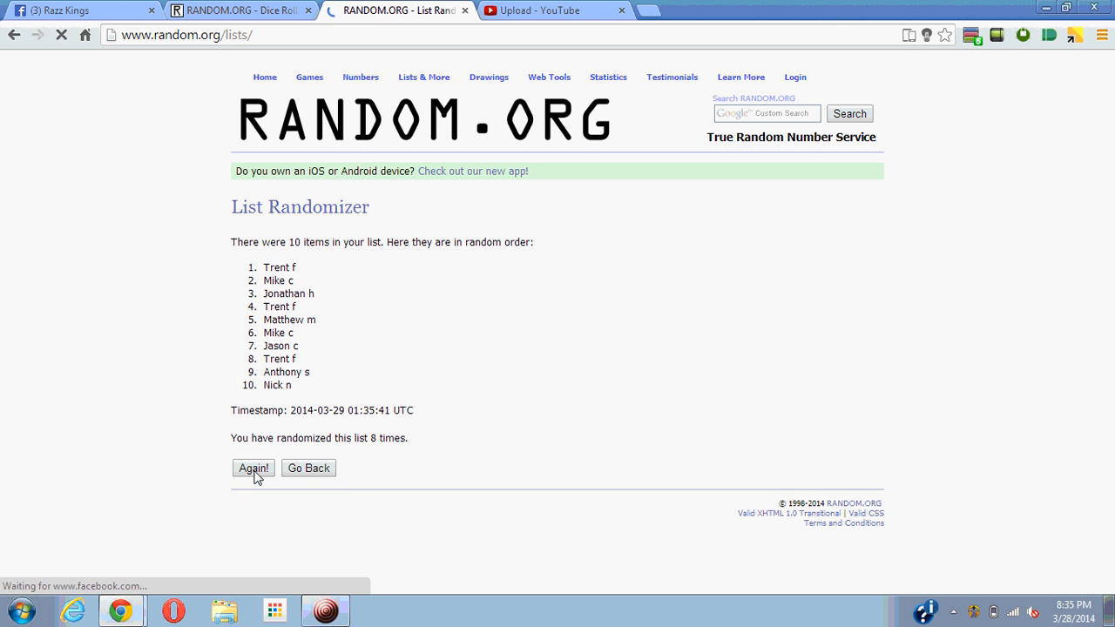